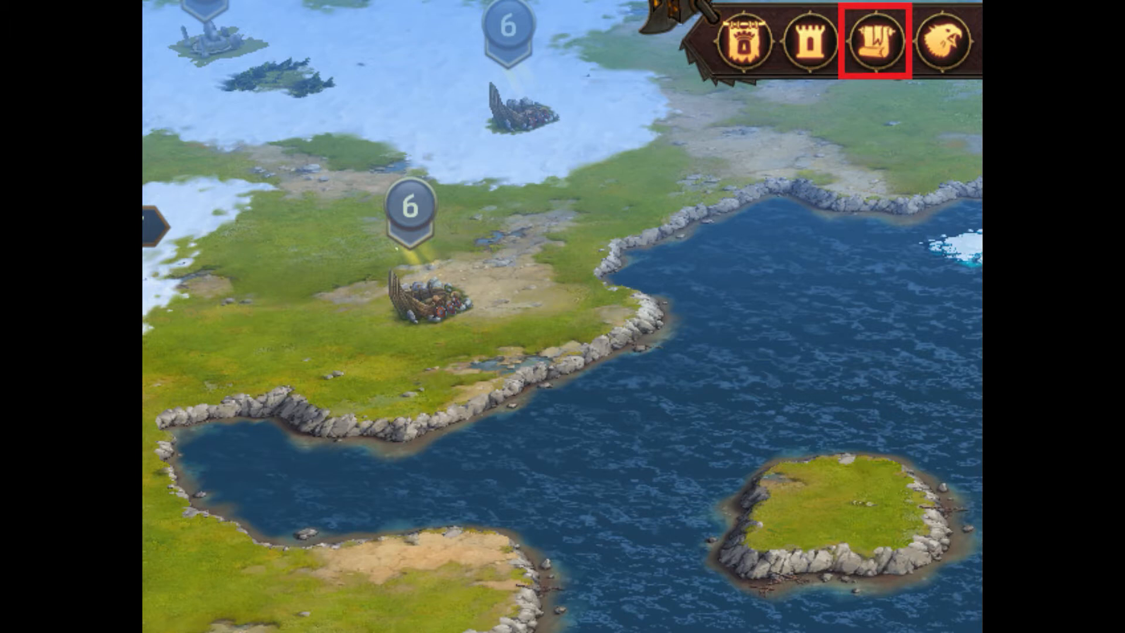
# Go to the X 245, Y 583 landmark and exile the level 35 town there.
pyautogui.click(875, 40)
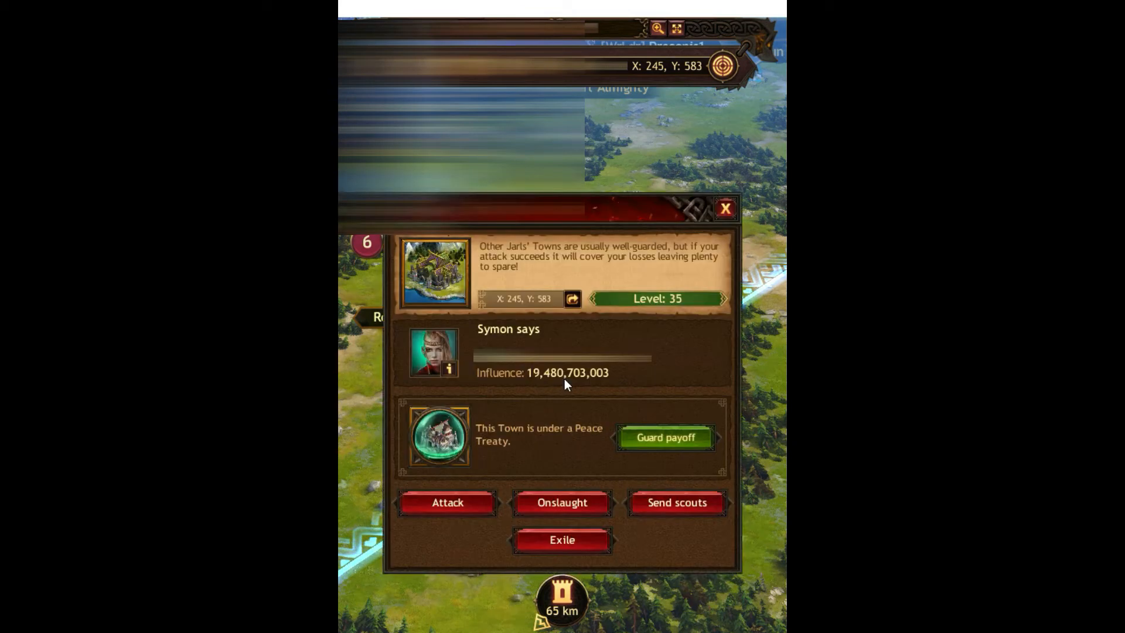
pyautogui.click(562, 540)
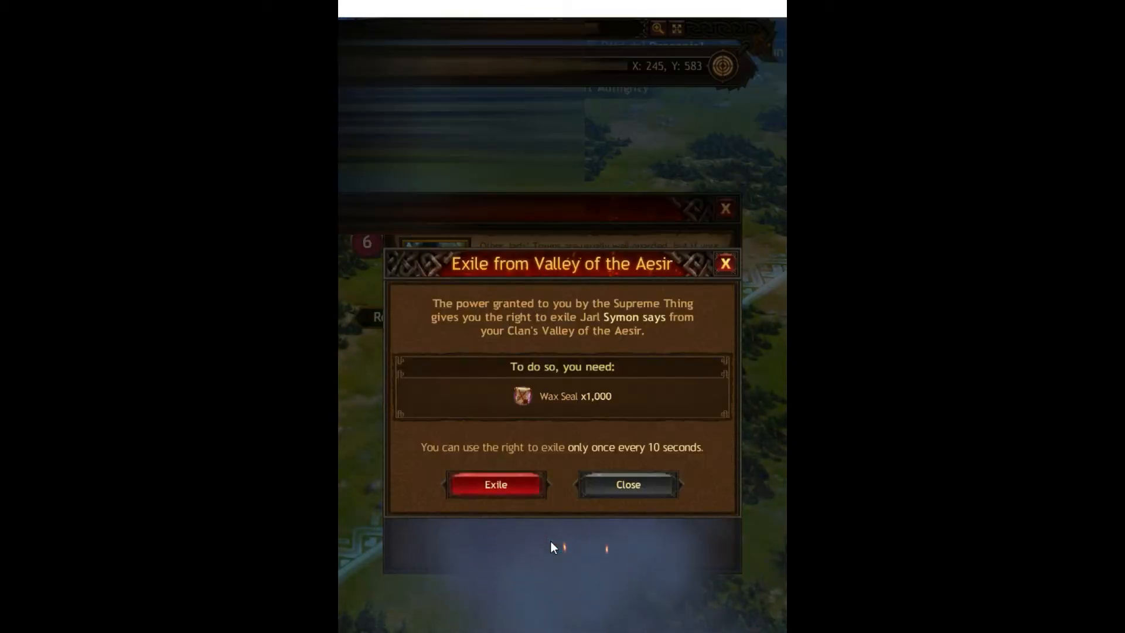
pyautogui.click(627, 485)
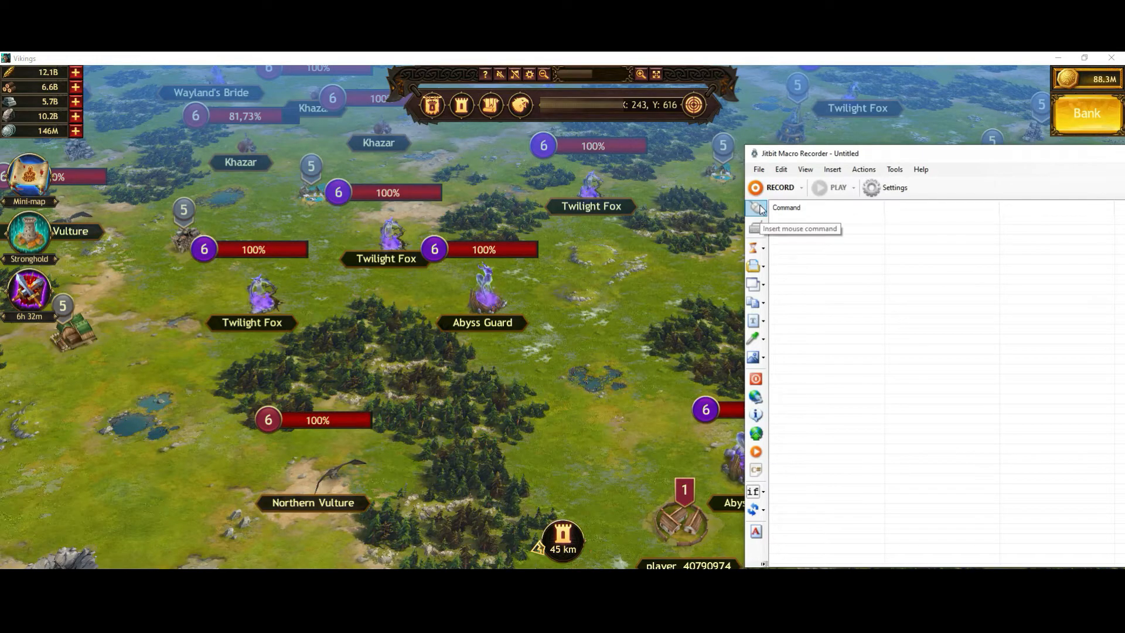
# Add a mouse click at X 837 followed by a 1000 ms delay.
pyautogui.click(755, 207)
pyautogui.write('837')
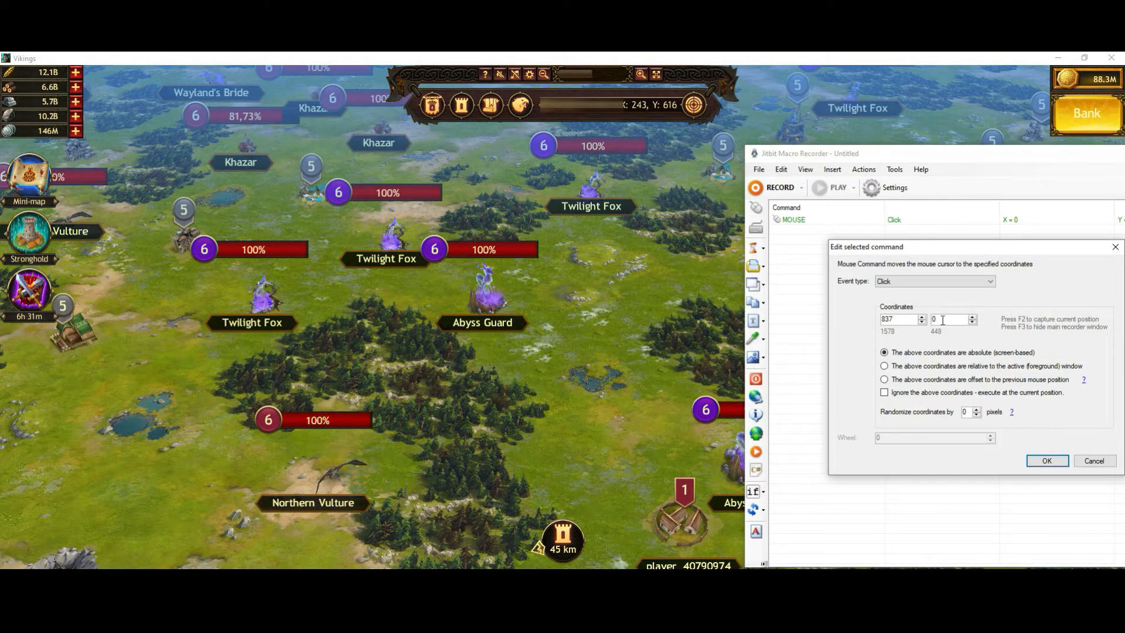
pyautogui.click(1045, 460)
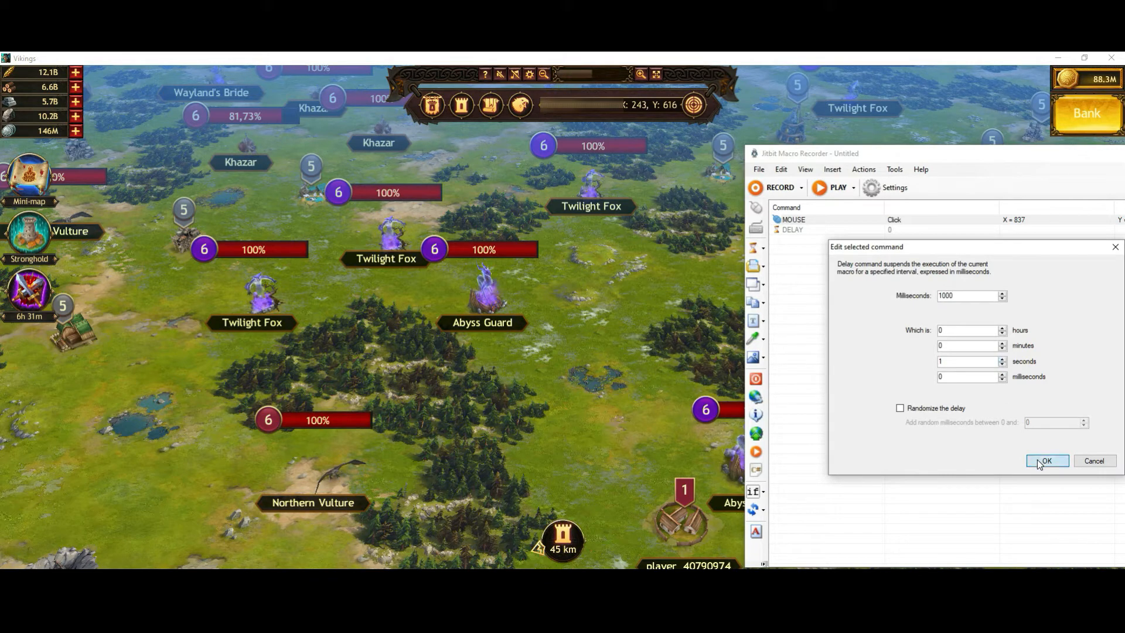
pyautogui.click(1045, 461)
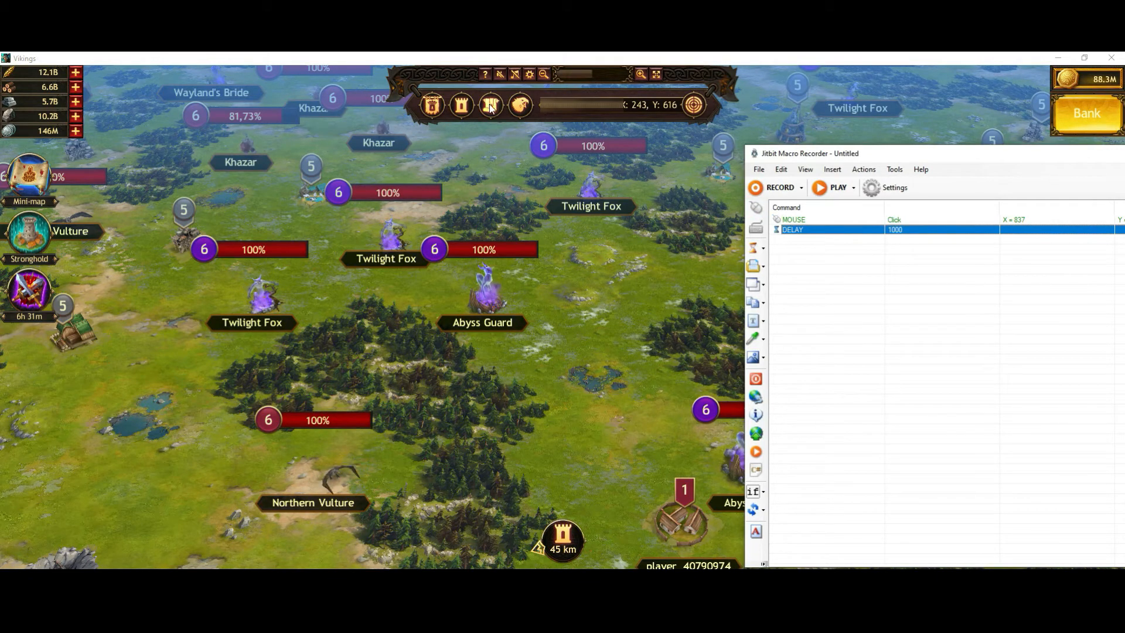
pyautogui.click(490, 105)
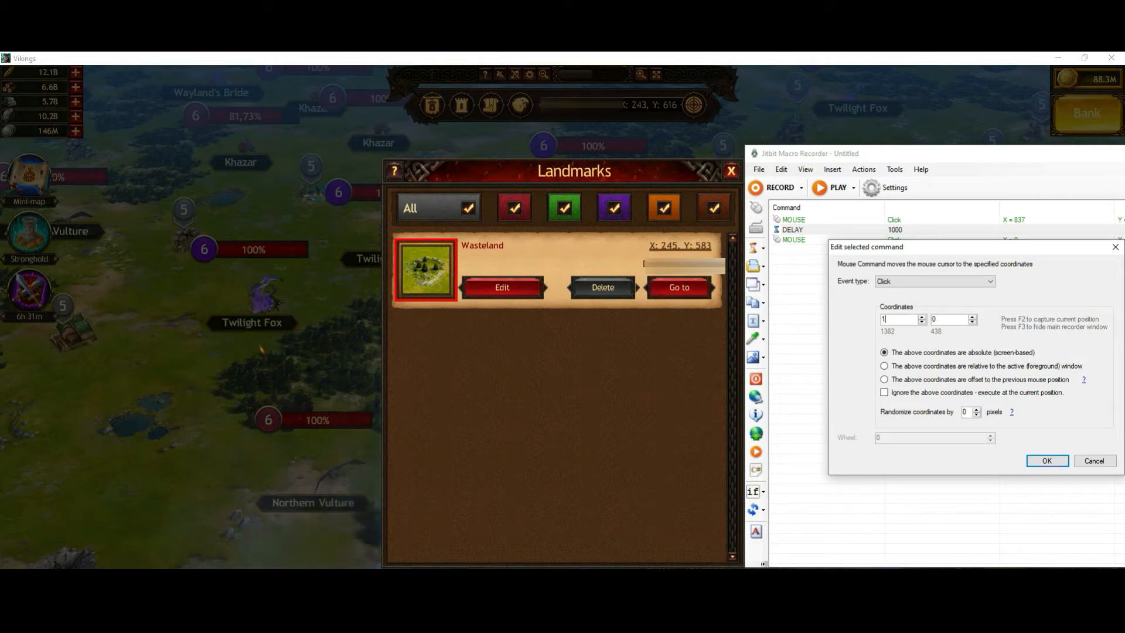
# Add a second click at 1164, 403 with a one-second delay, then play the macro.
pyautogui.write('1164')
pyautogui.click(953, 319)
pyautogui.write('403')
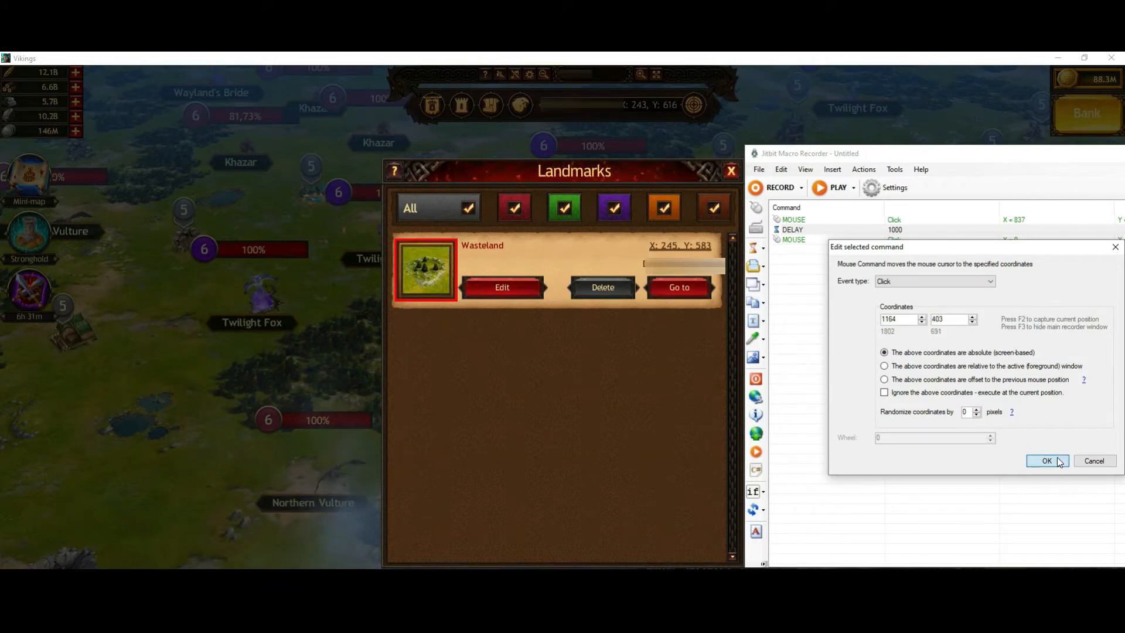
pyautogui.click(1046, 460)
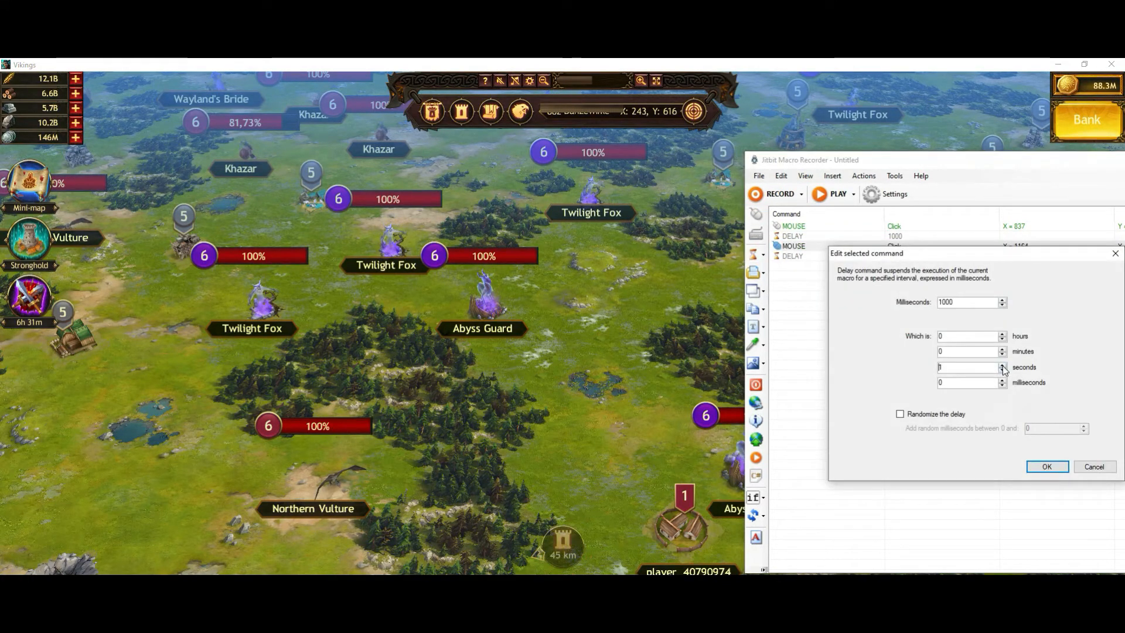
pyautogui.click(1045, 467)
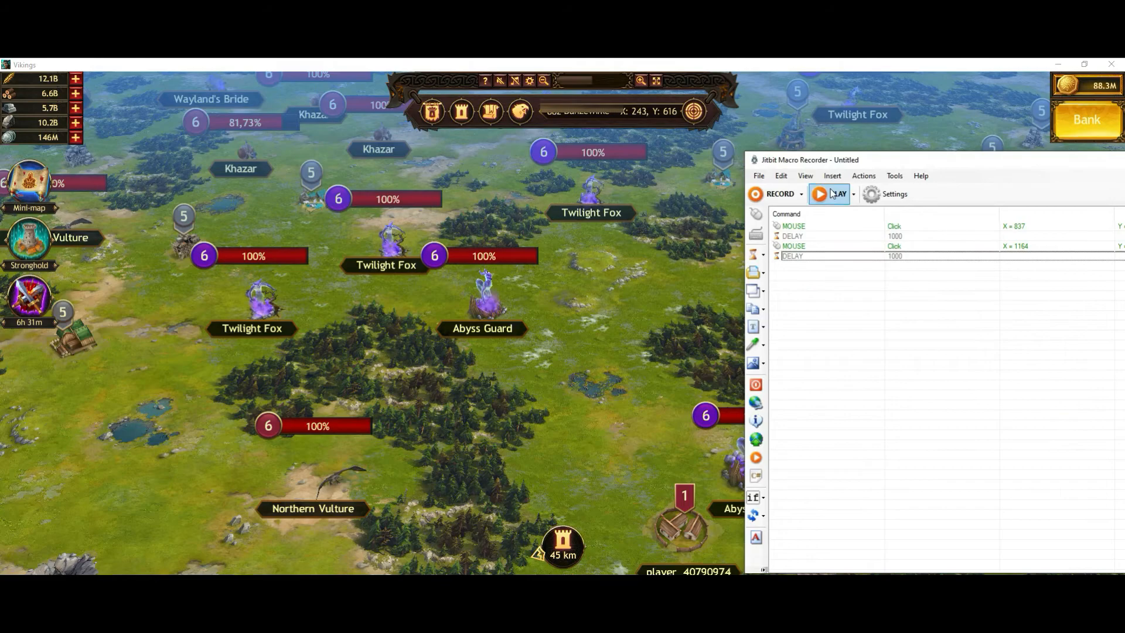
pyautogui.click(820, 194)
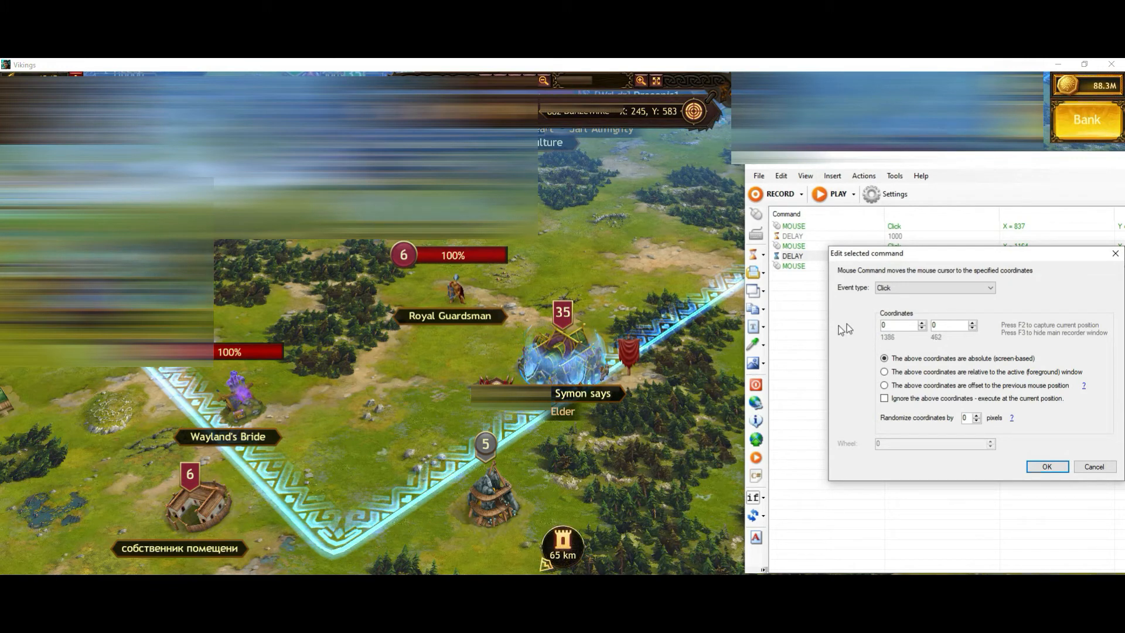
# Append a click at 967, 520 followed by a 1000 ms delay step.
pyautogui.write('967')
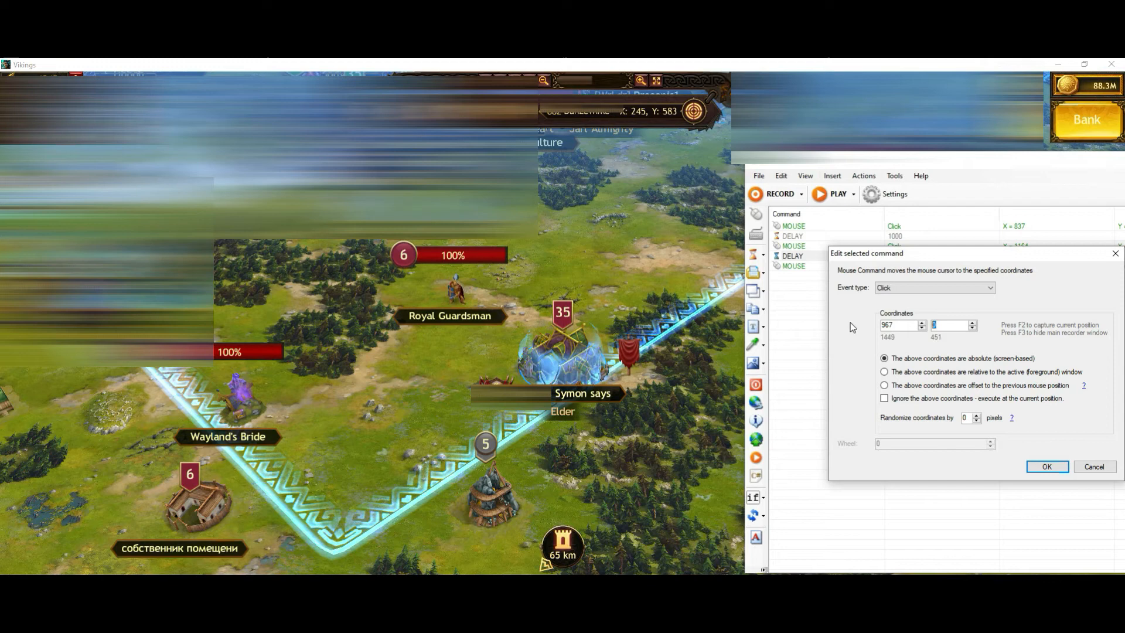
pyautogui.write('520')
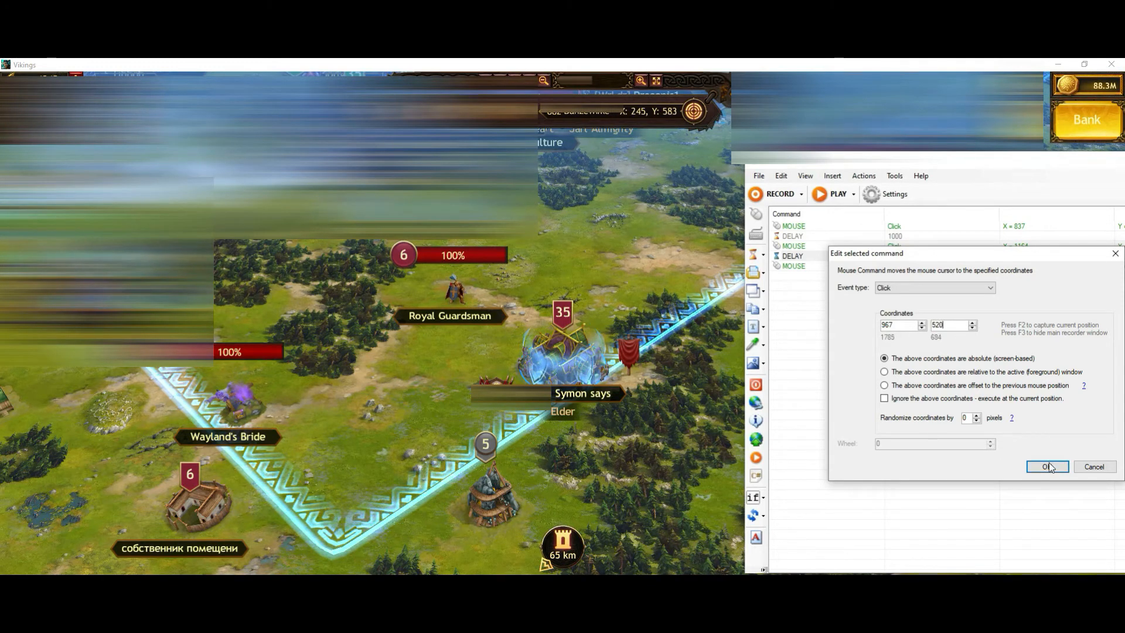
pyautogui.click(1045, 467)
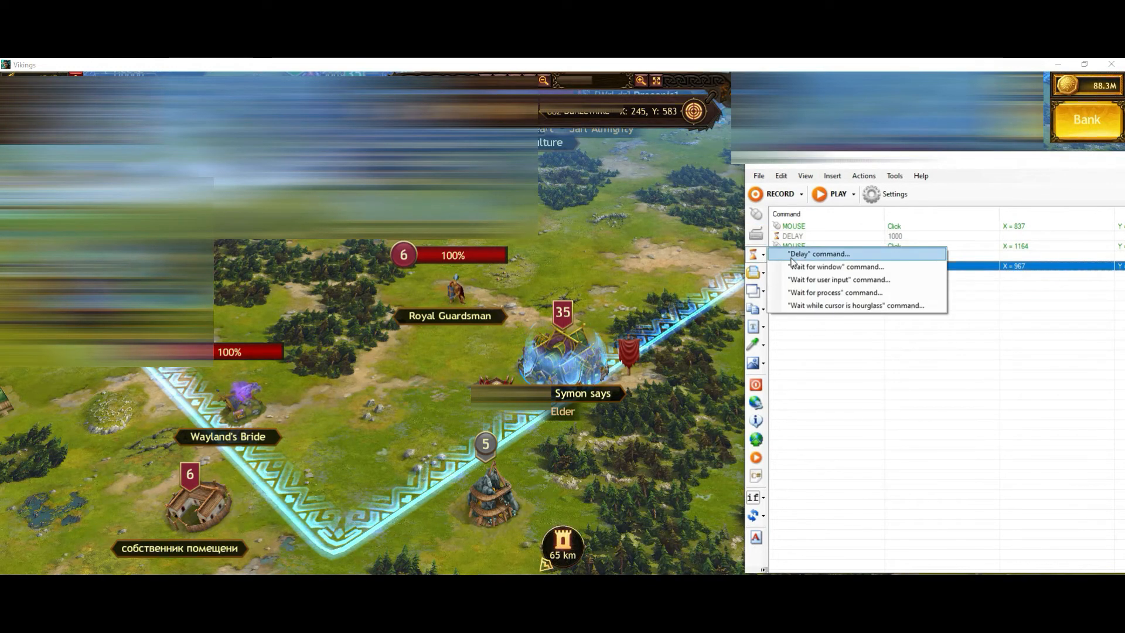
pyautogui.click(817, 253)
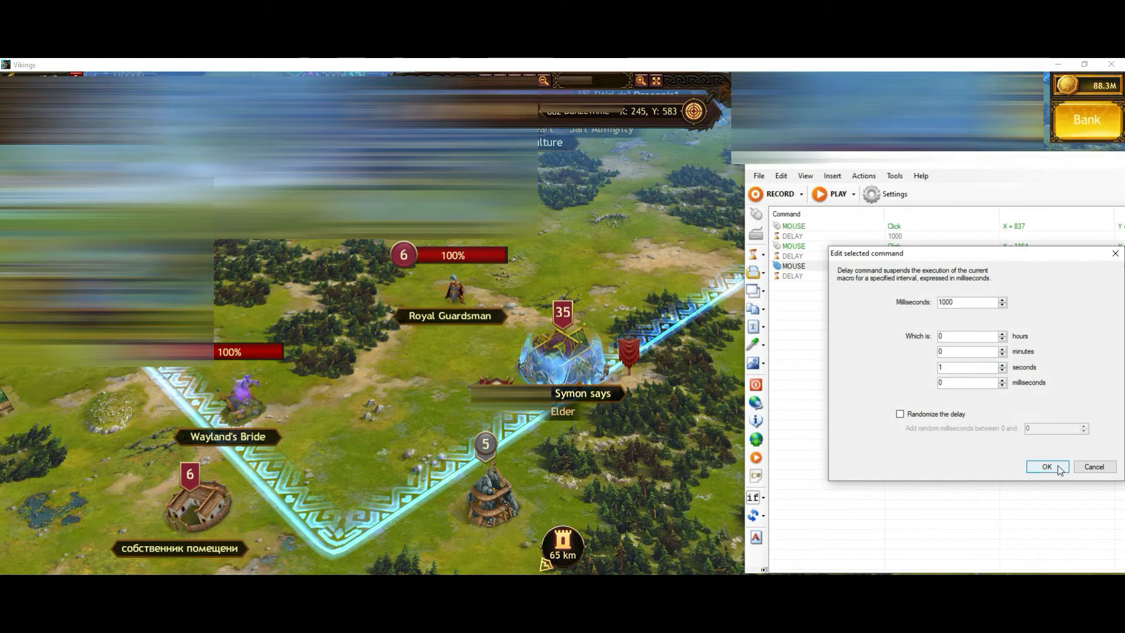
pyautogui.click(1046, 467)
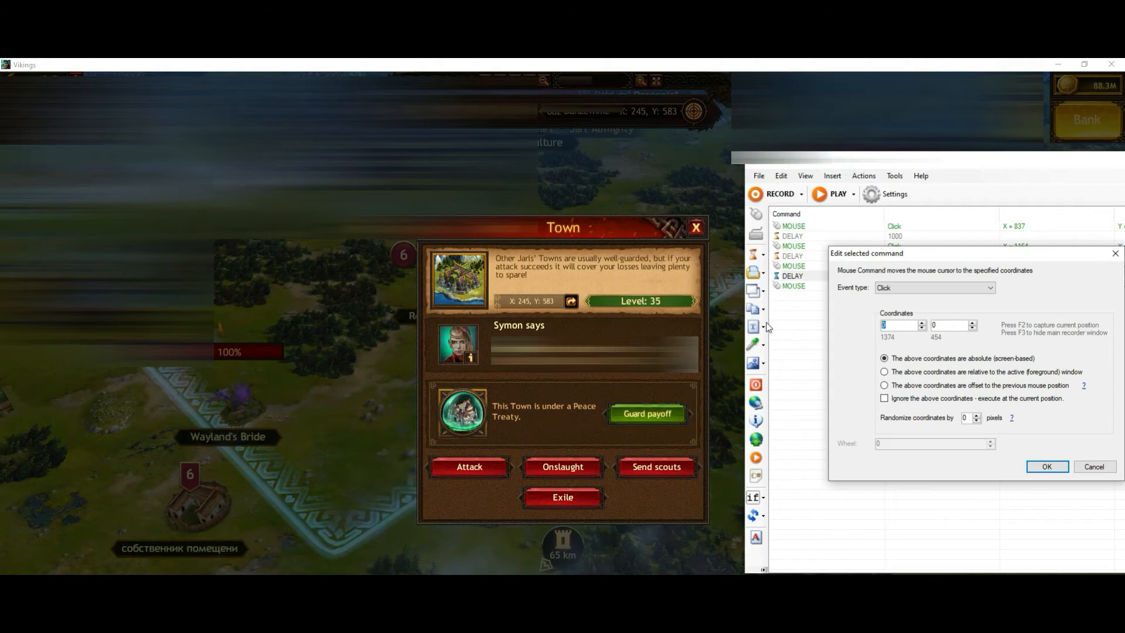
# Add a click command at 980, 751 for the town exile position.
pyautogui.write('980')
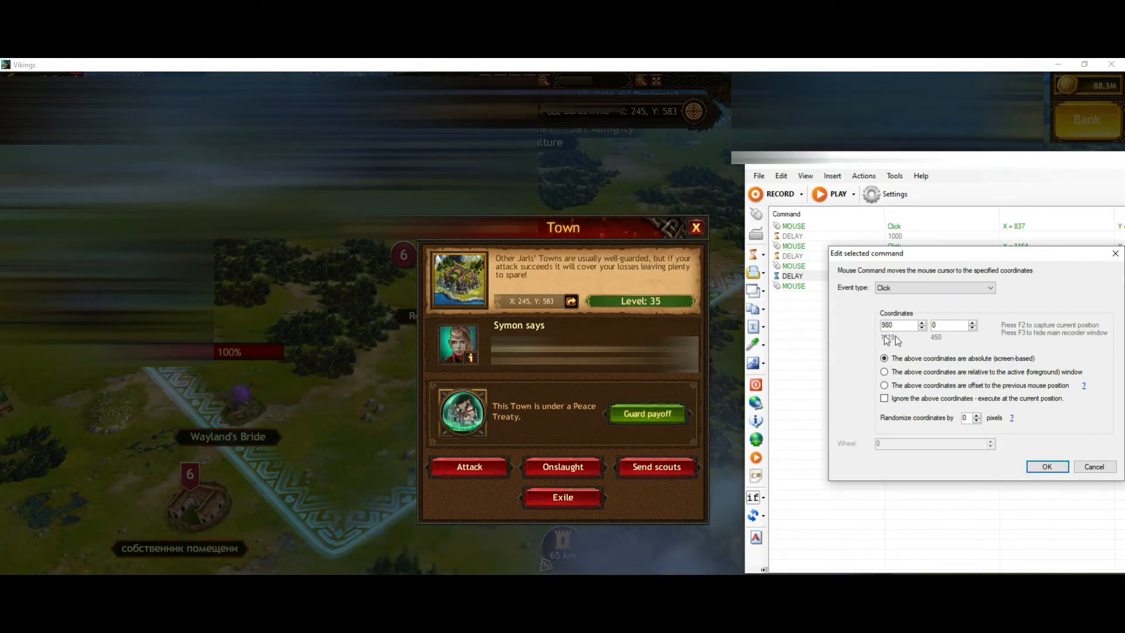
pyautogui.write('751')
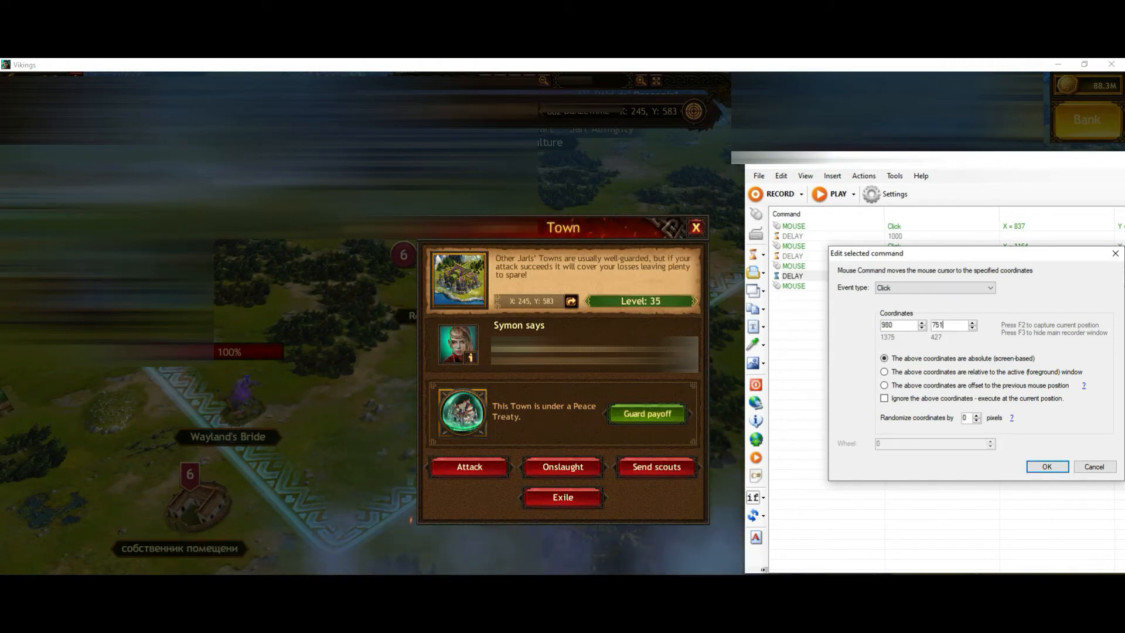
pyautogui.click(1045, 466)
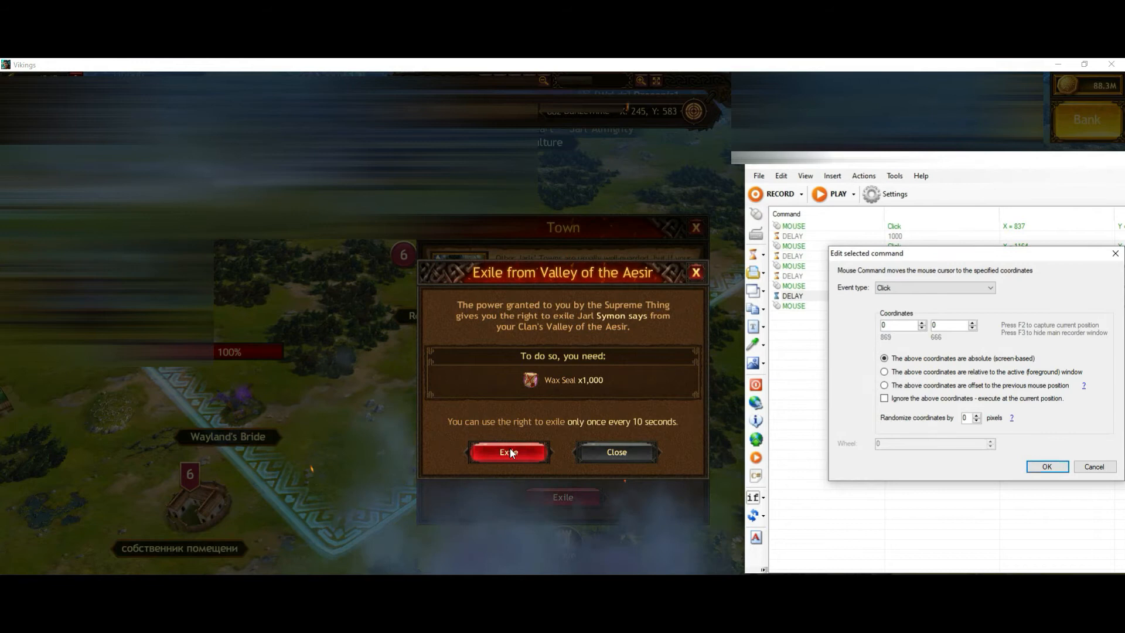
# Add a click at 869, 666 followed by a new delay step.
pyautogui.write('869')
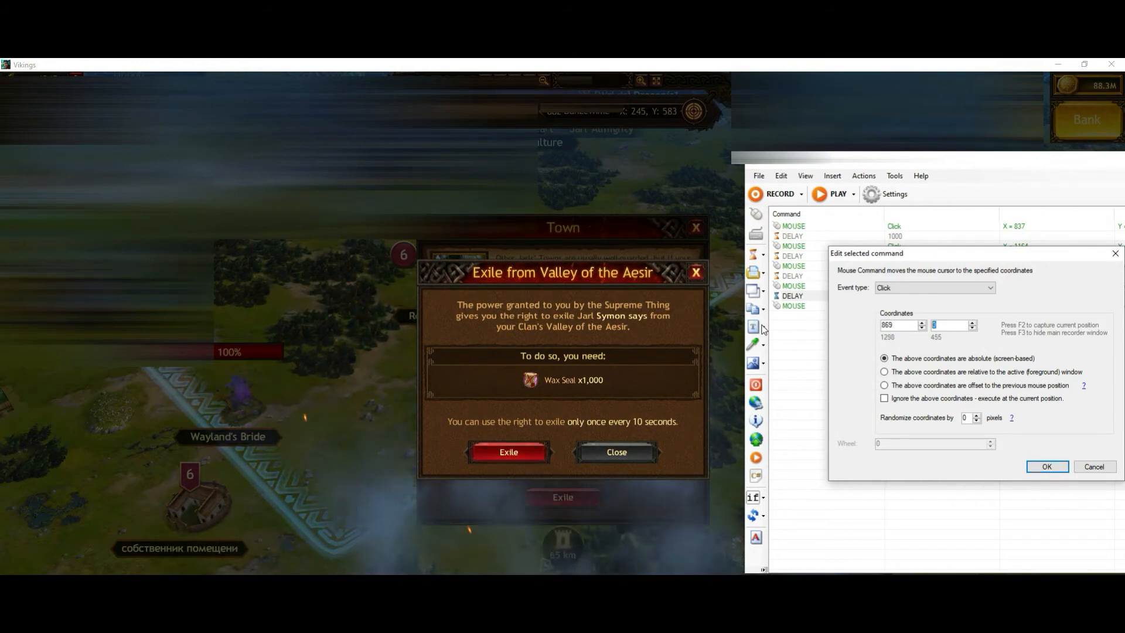
pyautogui.write('666')
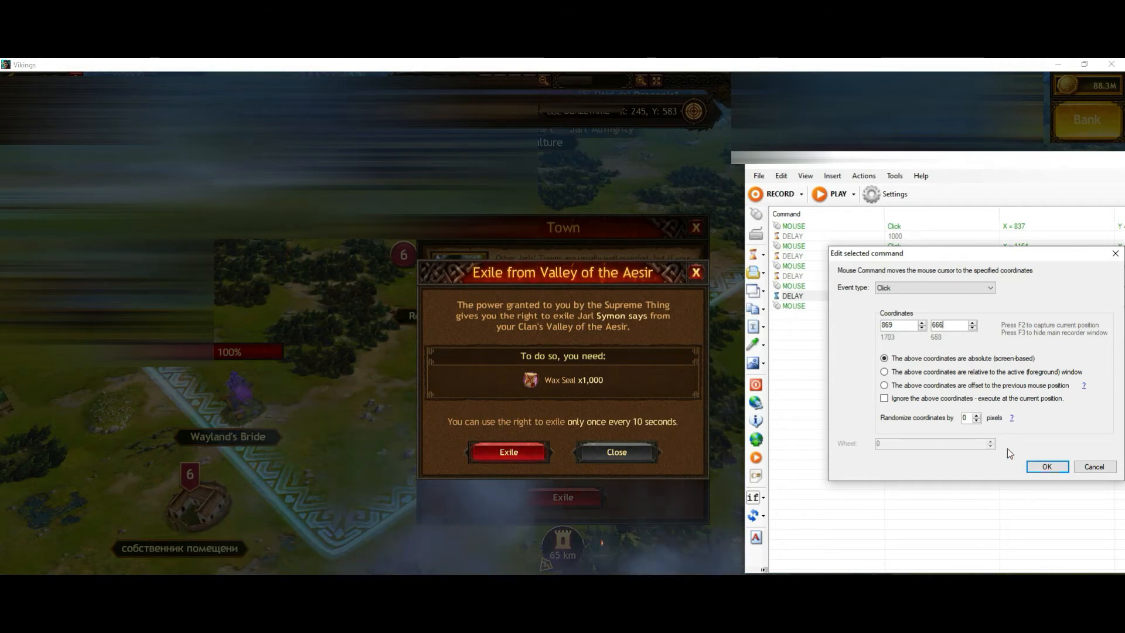
pyautogui.click(1045, 467)
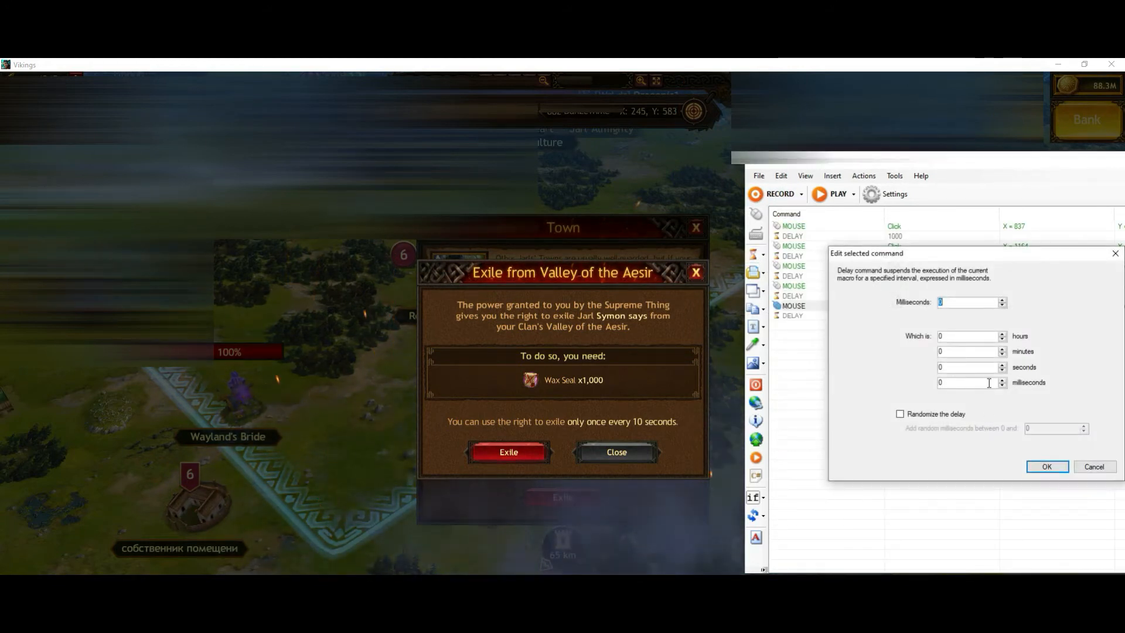
pyautogui.click(1045, 466)
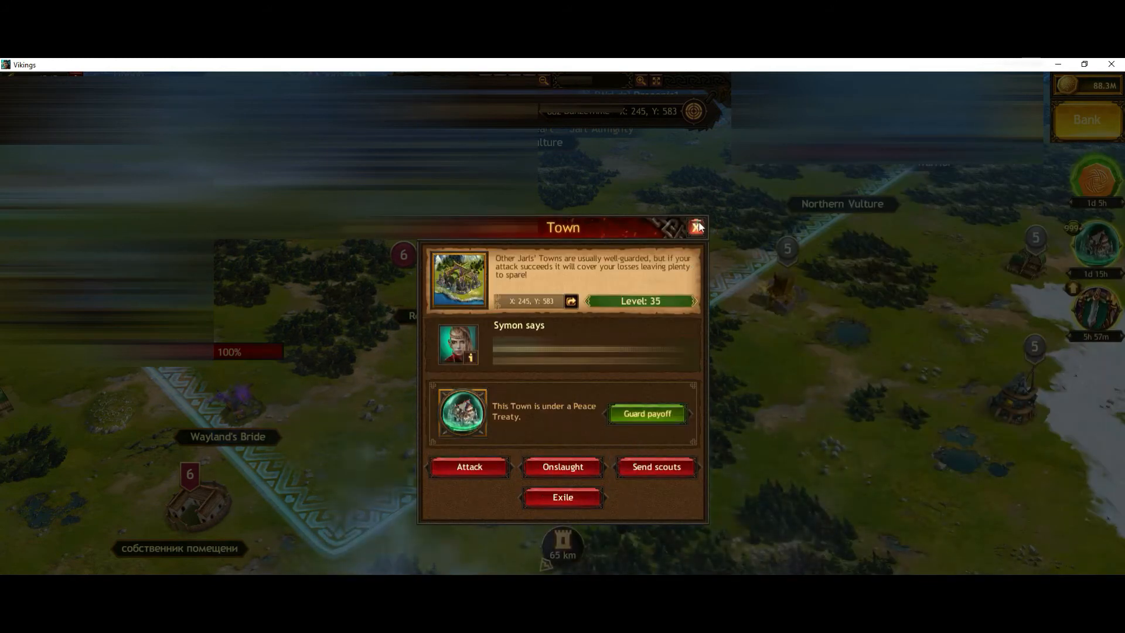
# Close the game's Town window and play the macro through to the exile confirmation.
pyautogui.click(695, 227)
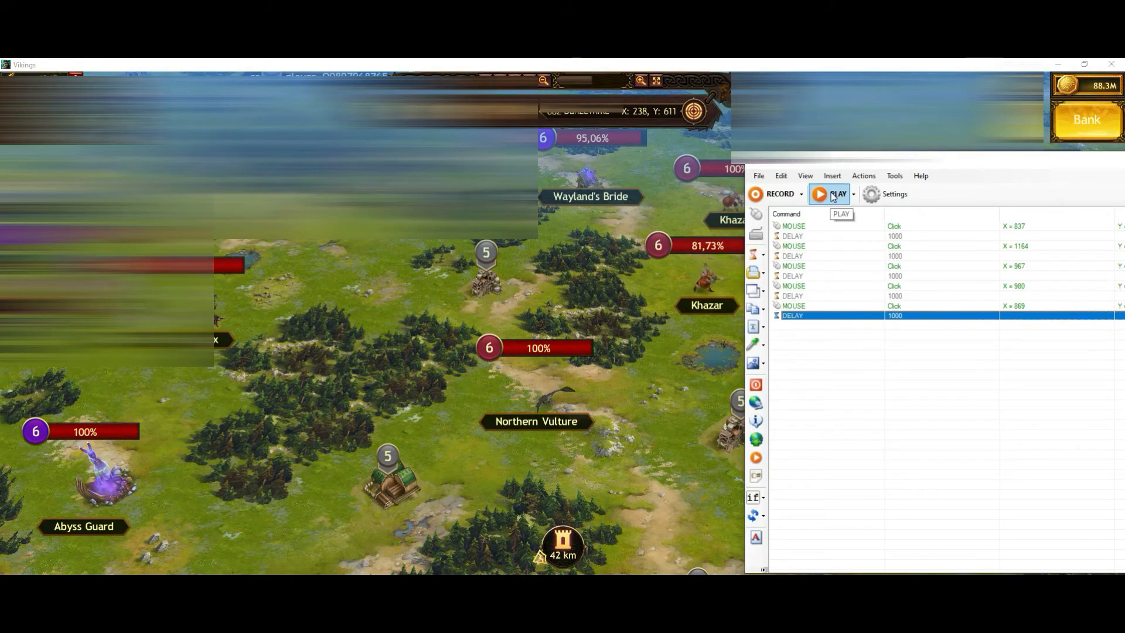
pyautogui.click(837, 194)
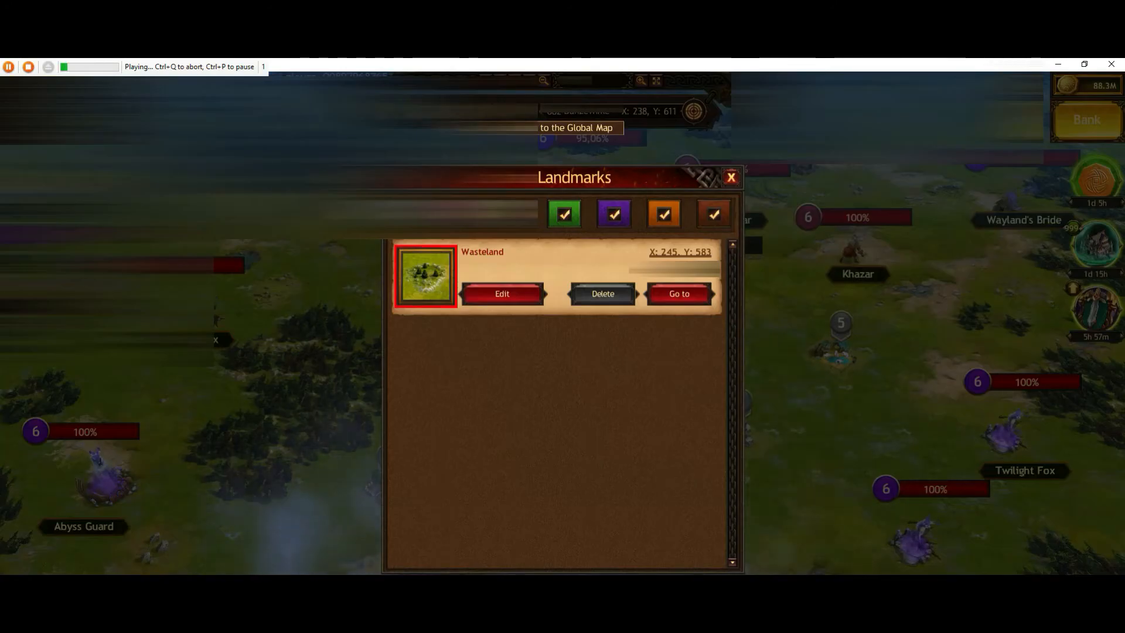
pyautogui.click(677, 293)
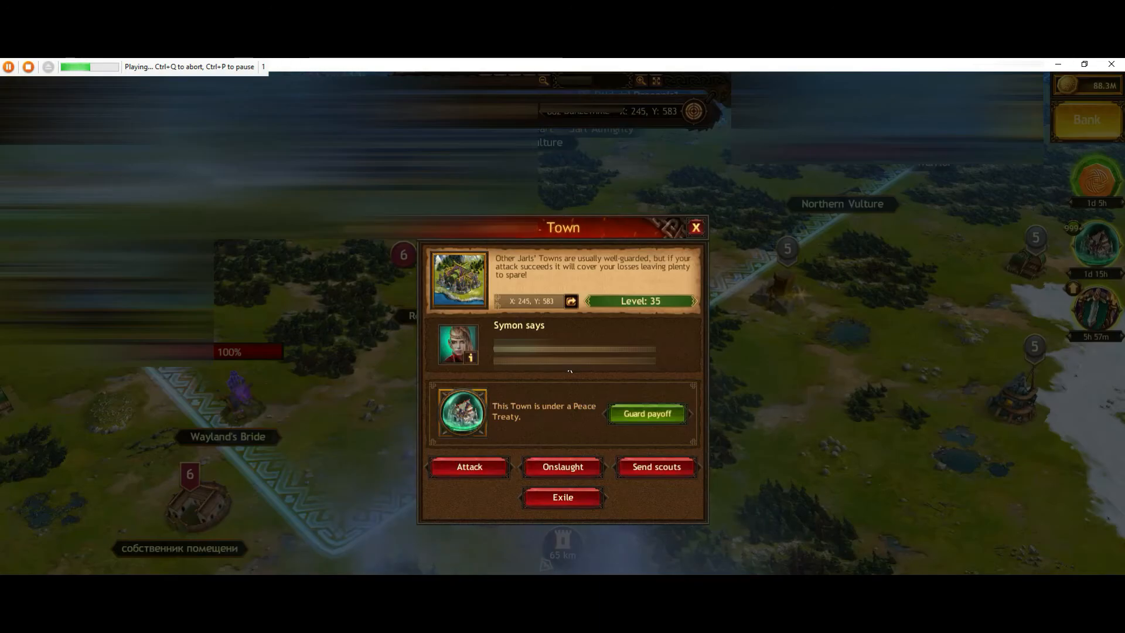
pyautogui.click(563, 496)
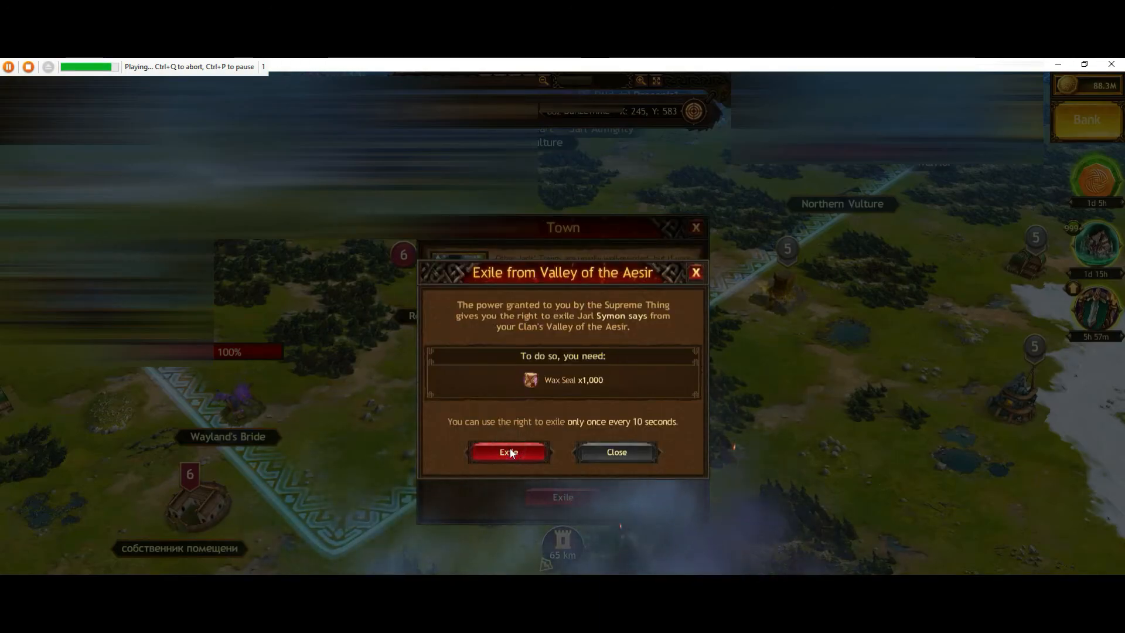
pyautogui.click(508, 452)
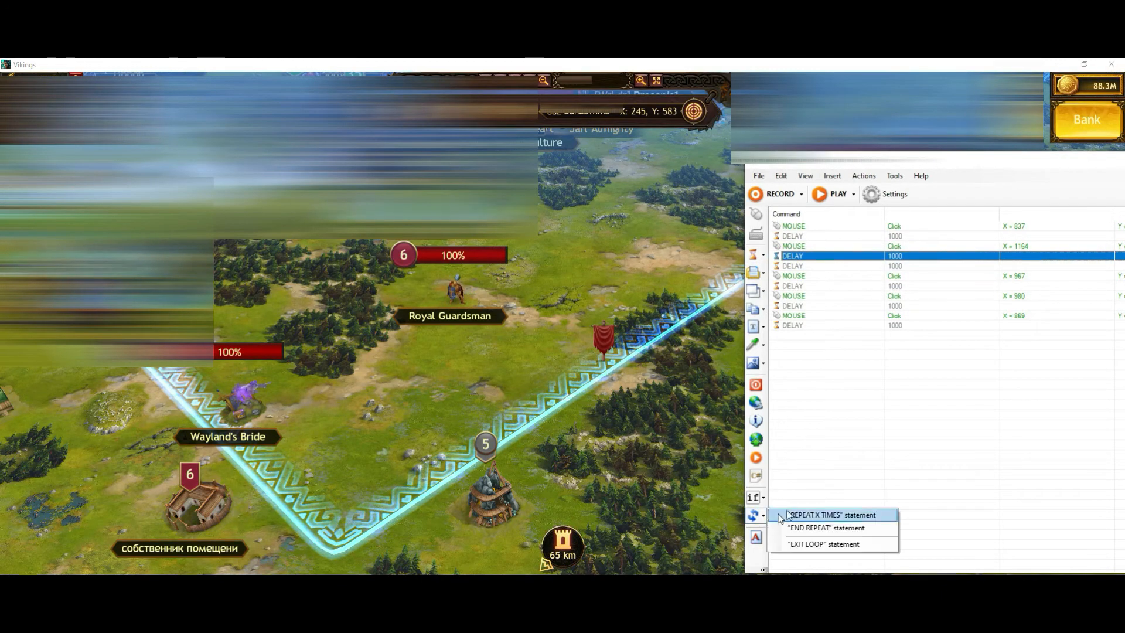
# Insert a REPEAT 3 TIMES loop start, then select the macro's final delay step.
pyautogui.click(832, 514)
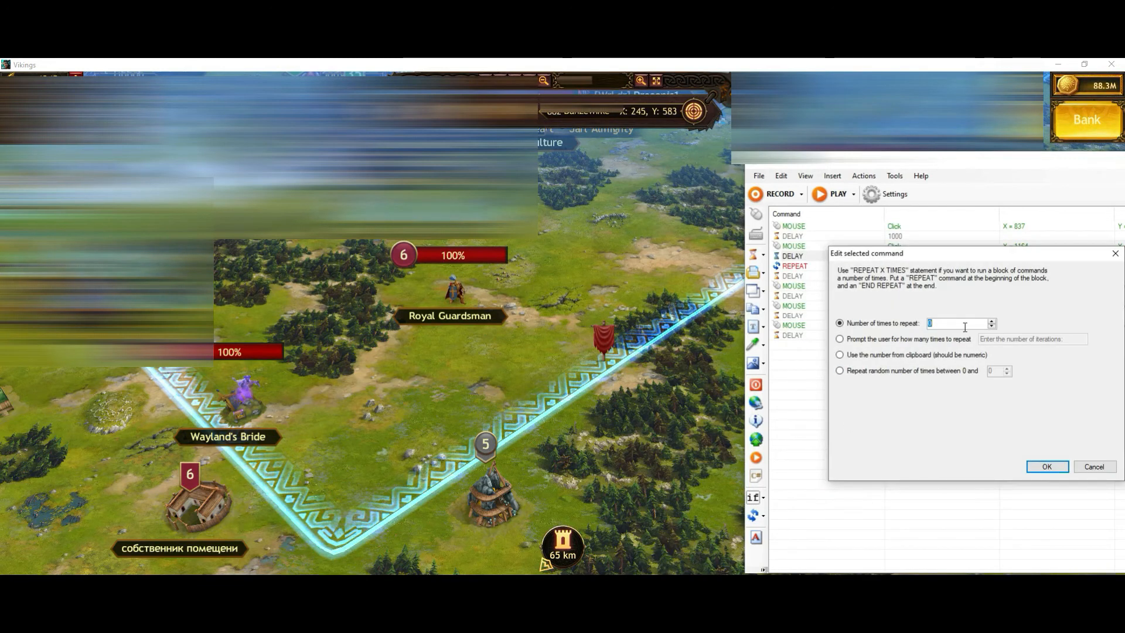
pyautogui.click(1045, 467)
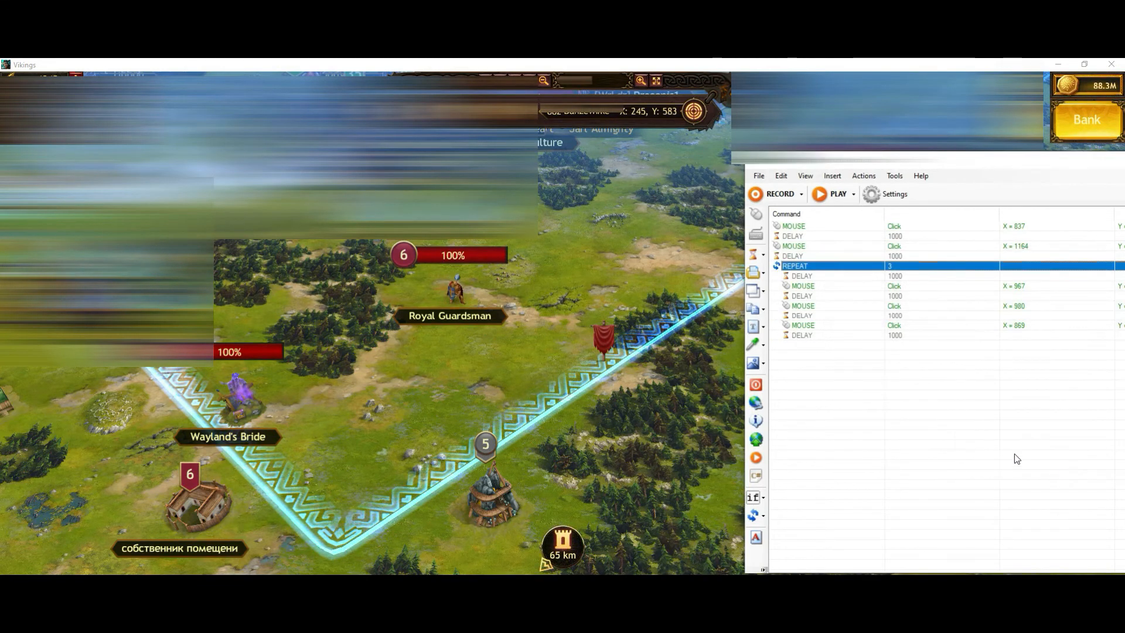
pyautogui.click(801, 336)
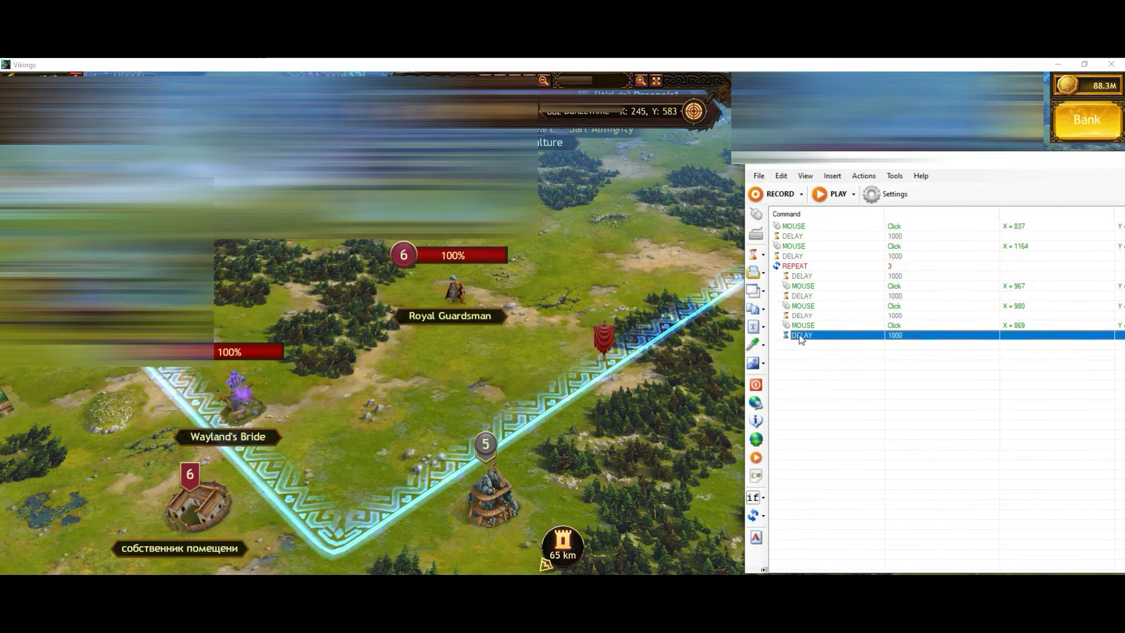
pyautogui.click(754, 496)
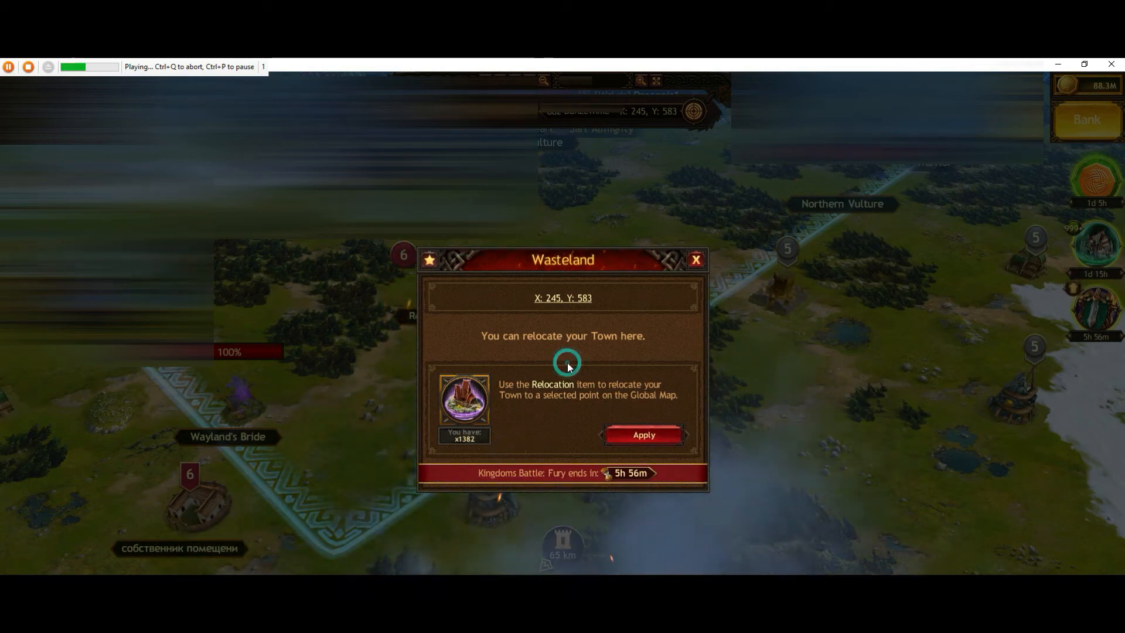
pyautogui.moveTo(511, 452)
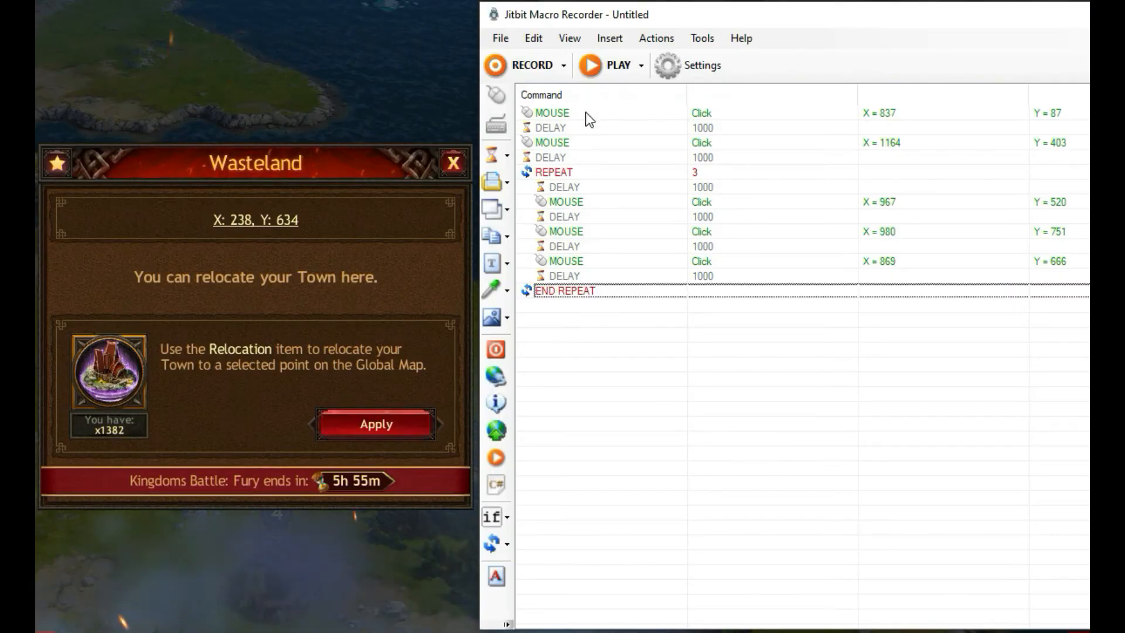
# Move the REPEAT loop to the top; set the fourth and last clicks to 1114, 643 and 860, 659.
pyautogui.click(554, 172)
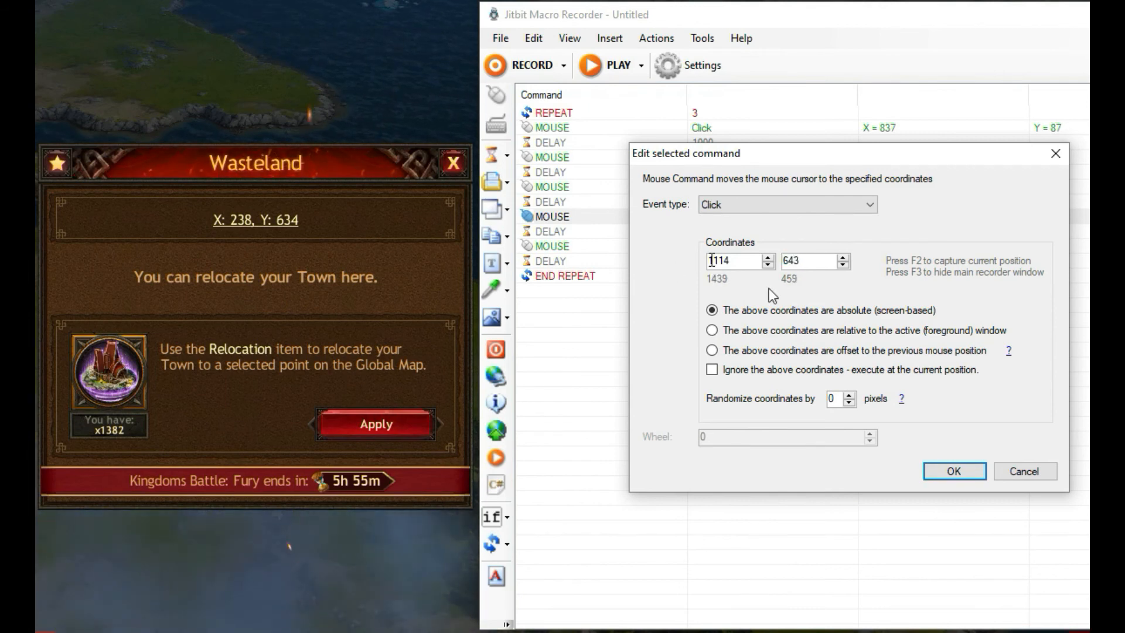
pyautogui.click(953, 471)
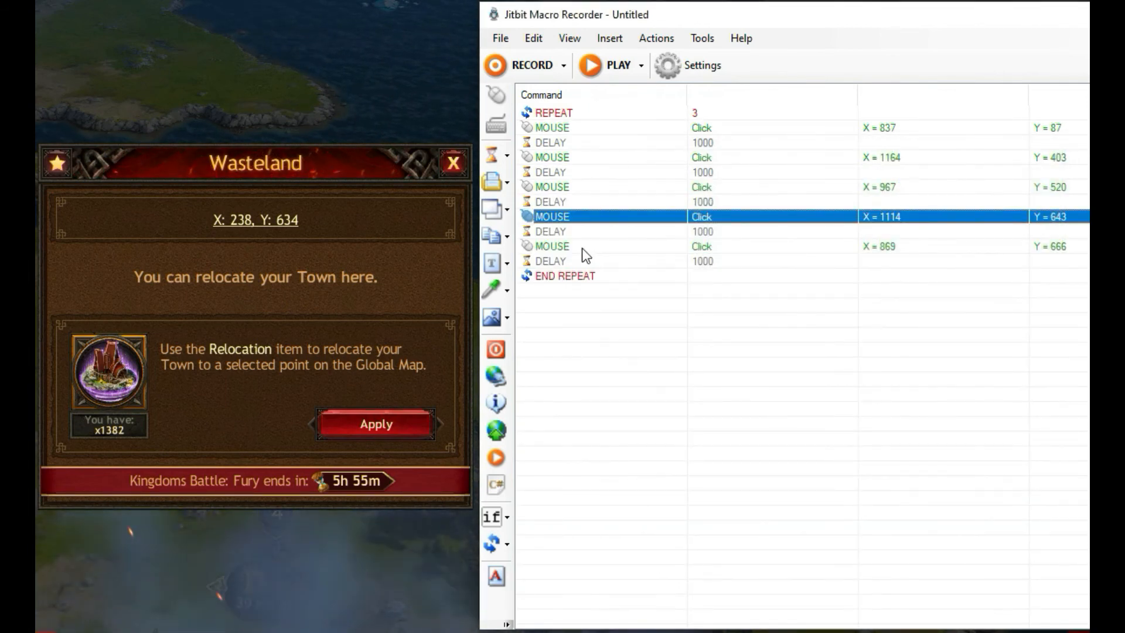
pyautogui.click(375, 424)
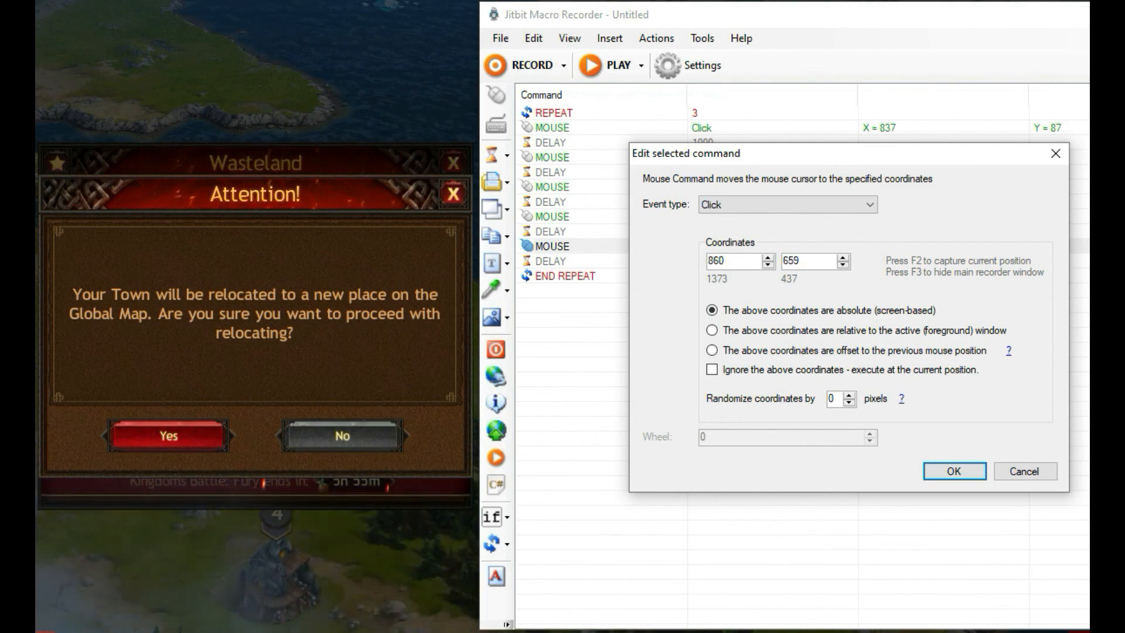
pyautogui.click(953, 471)
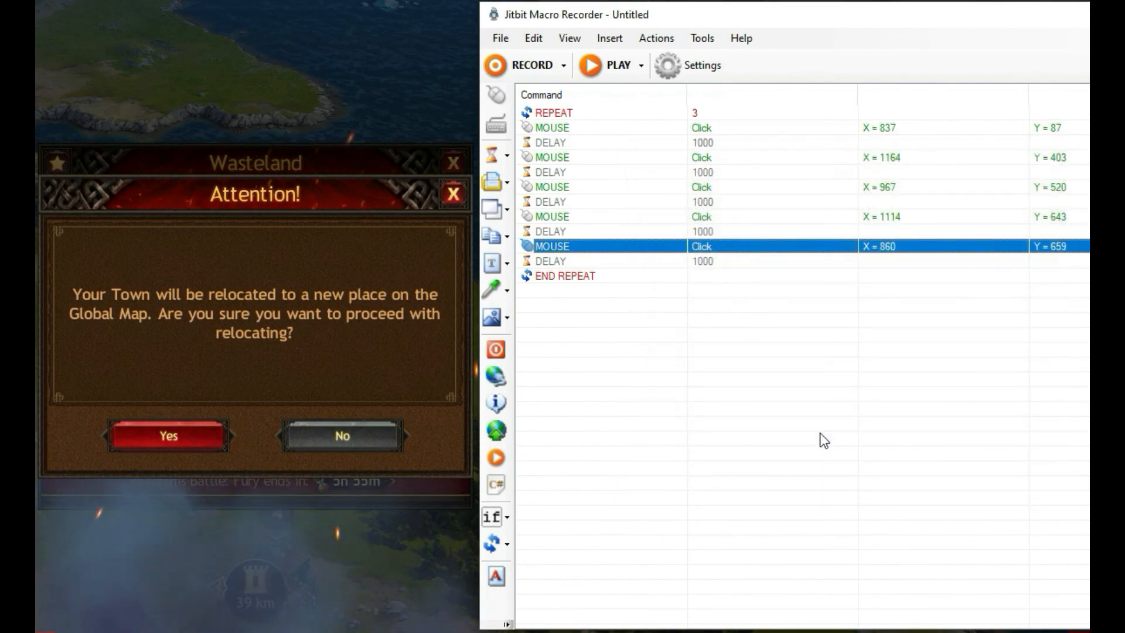